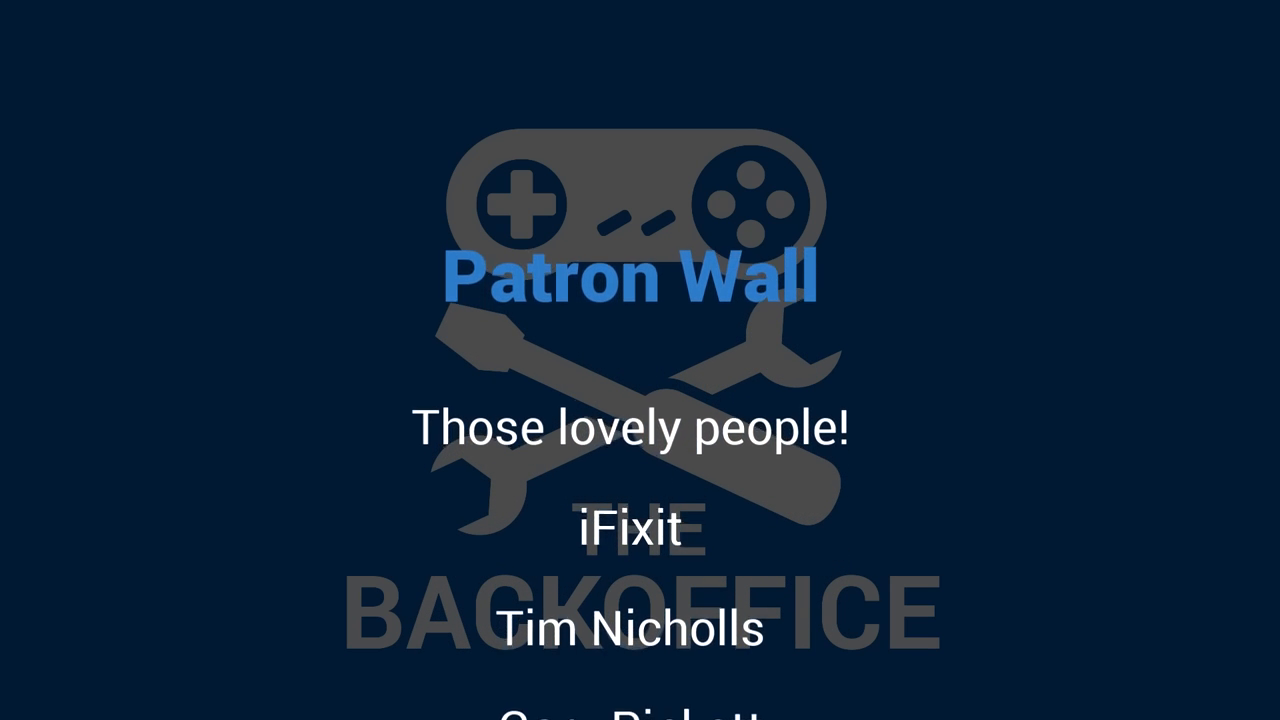
pyautogui.scroll(3)
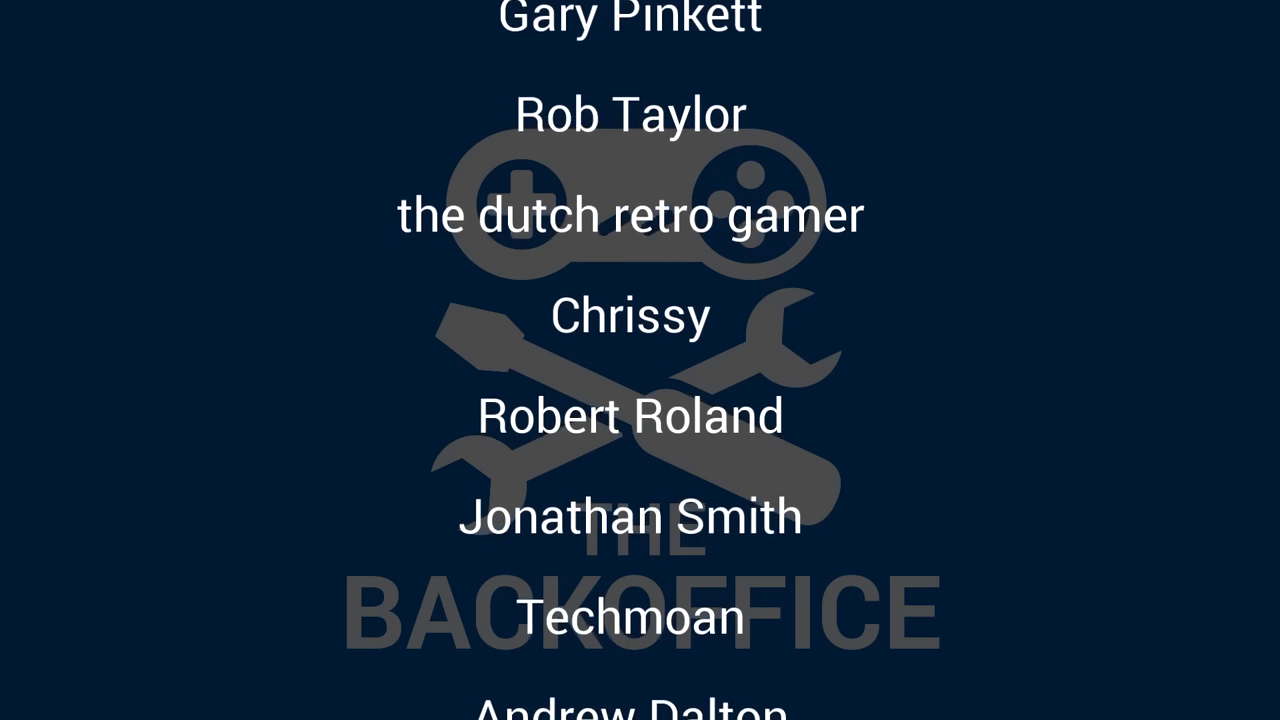
pyautogui.scroll(3)
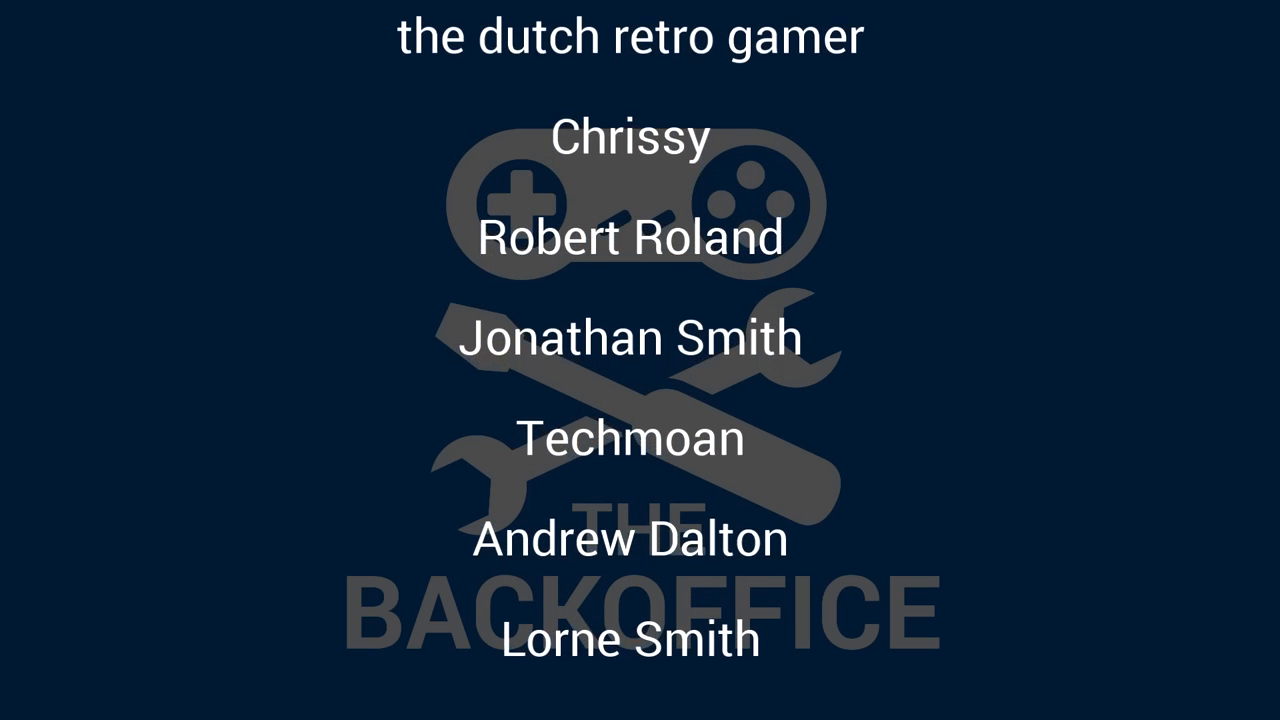
pyautogui.scroll(3)
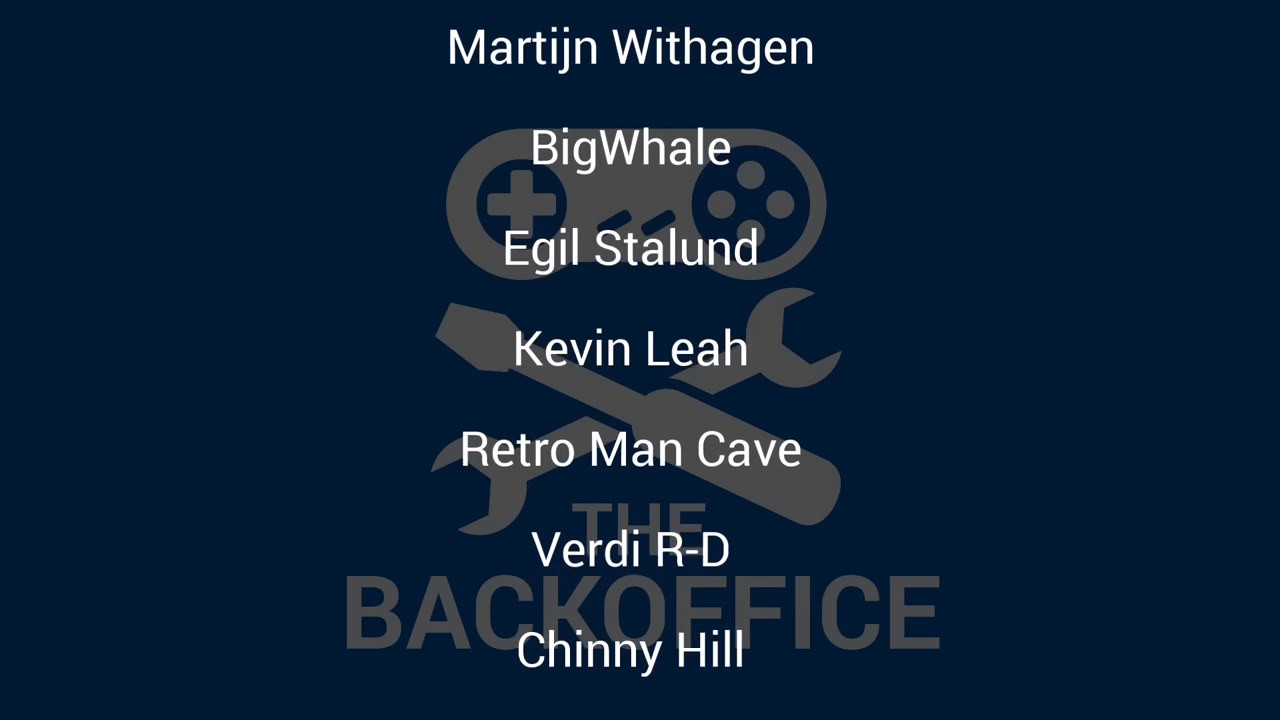
pyautogui.scroll(3)
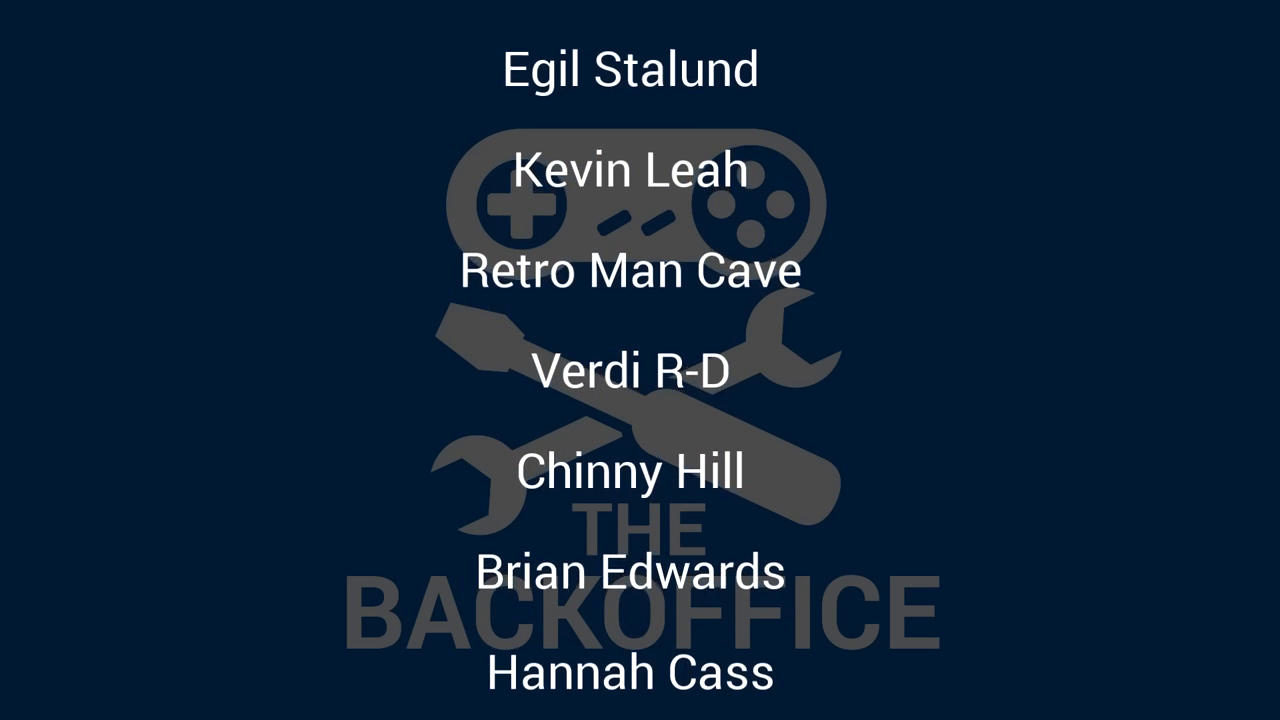
pyautogui.scroll(3)
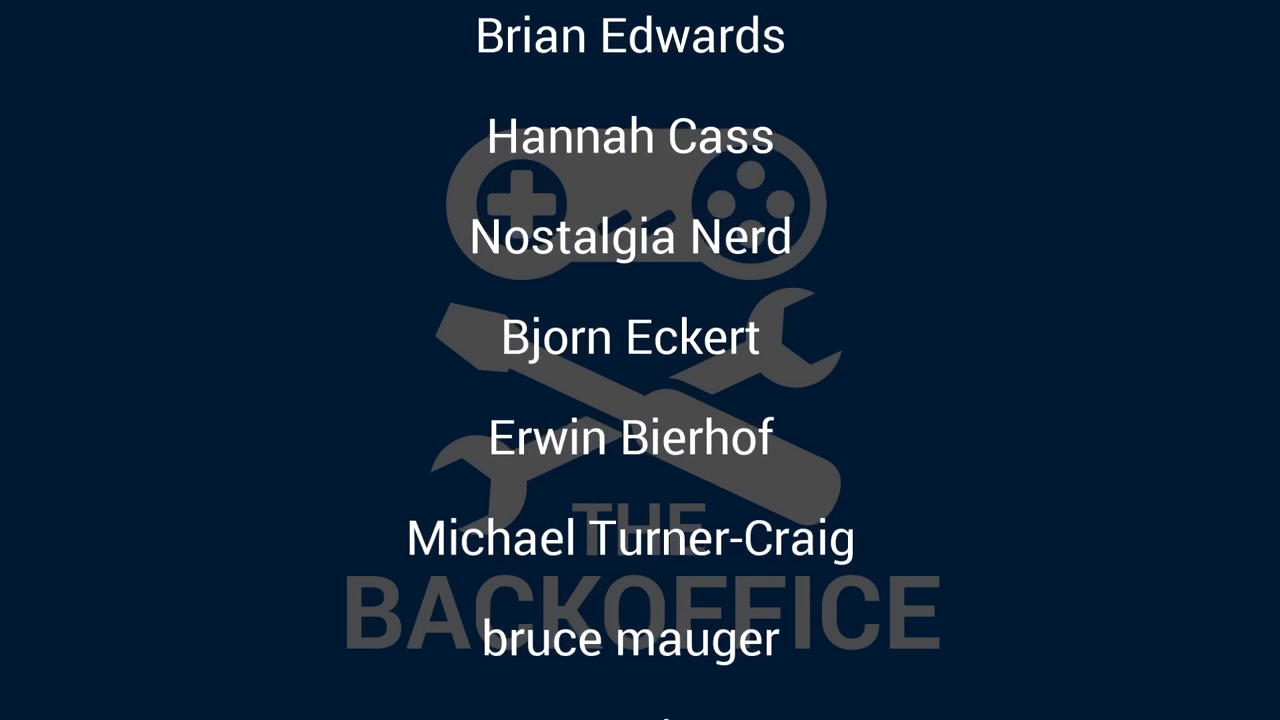
pyautogui.scroll(3)
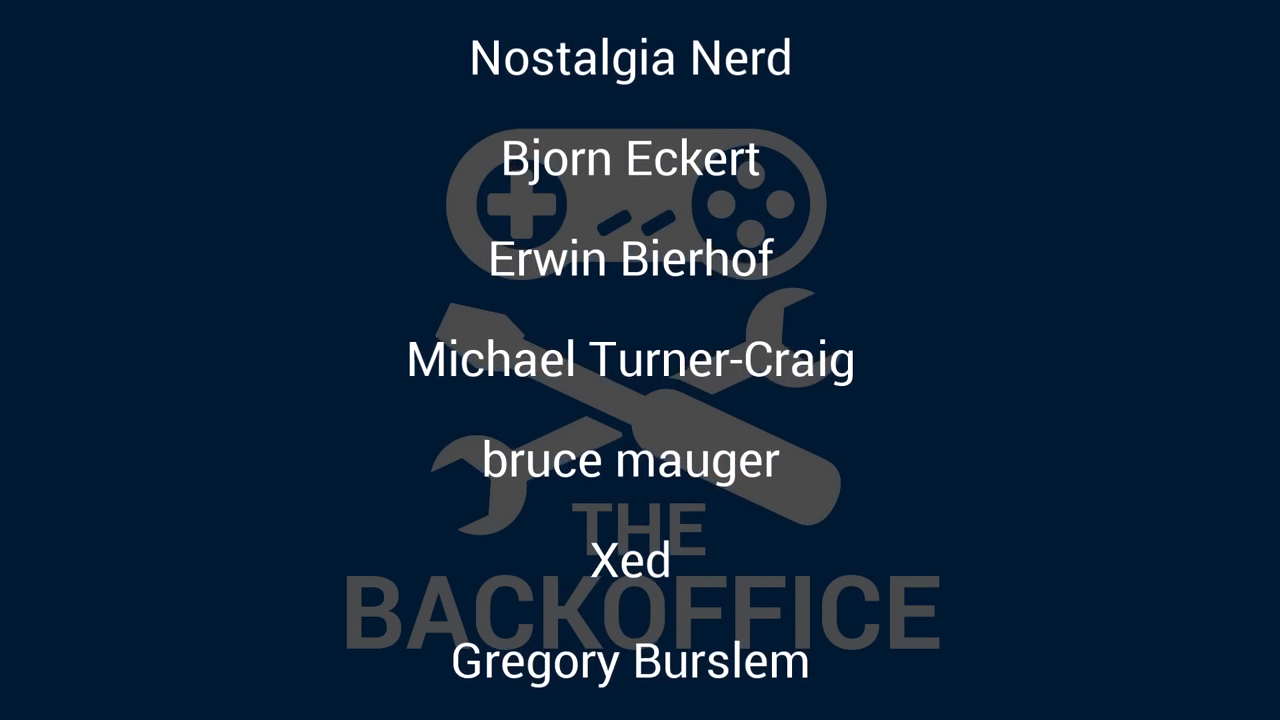
pyautogui.scroll(3)
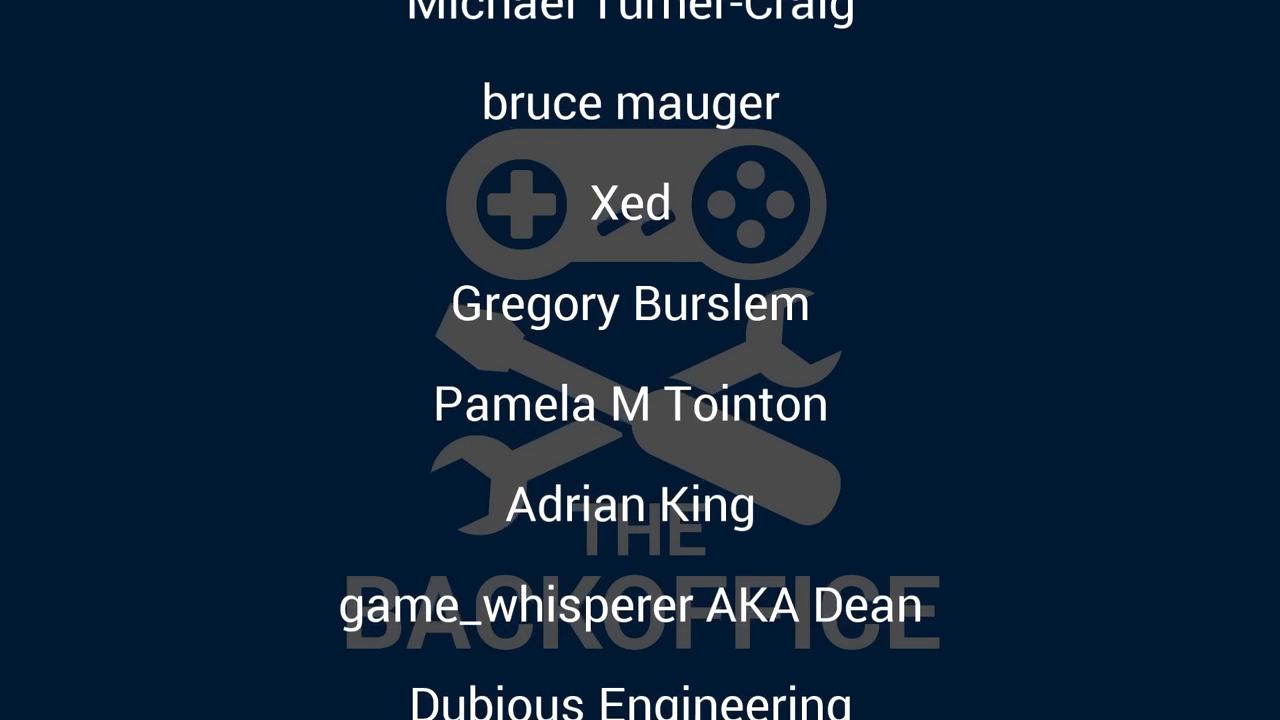
pyautogui.scroll(3)
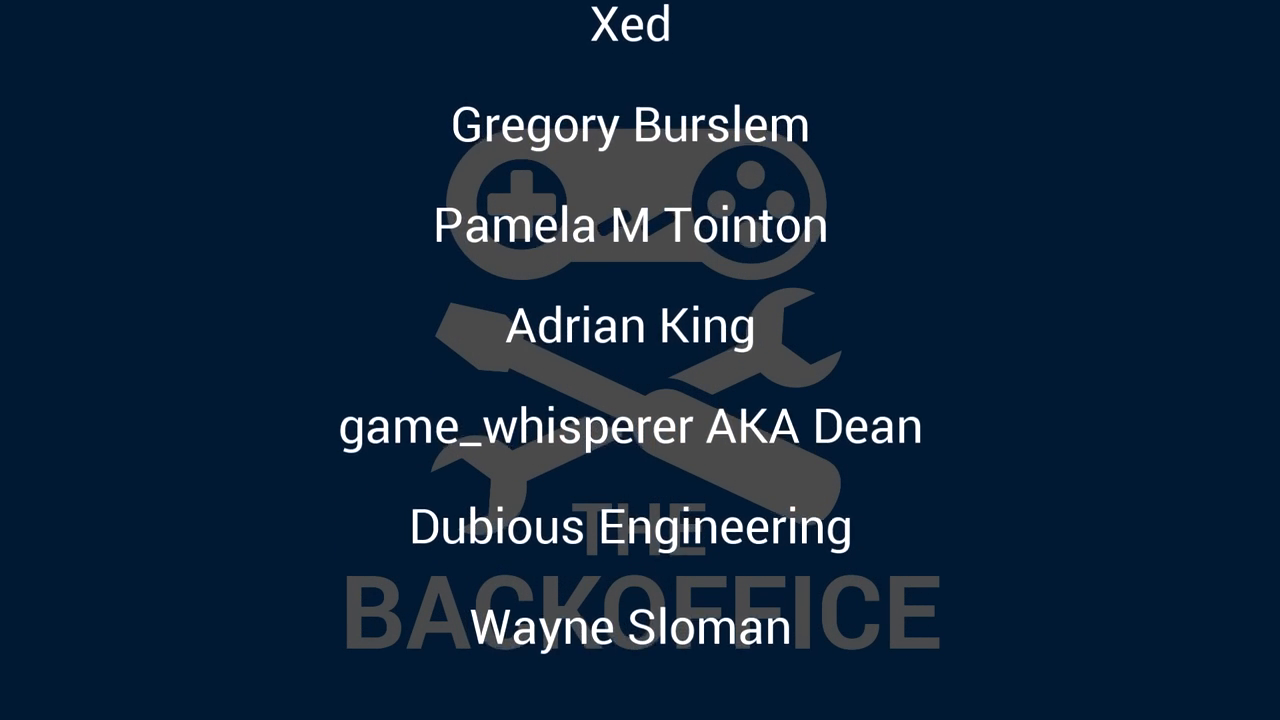